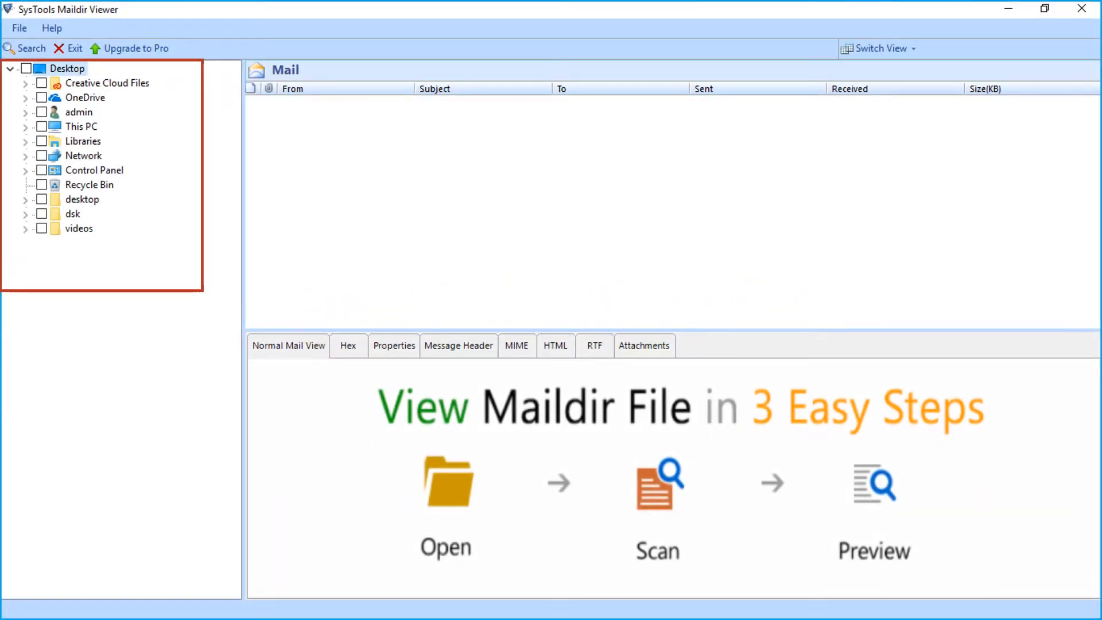
Step: Expand This PC > Local Disk (E:) > files > Thunderbird Maildir down to INBOX
left_click(25, 127)
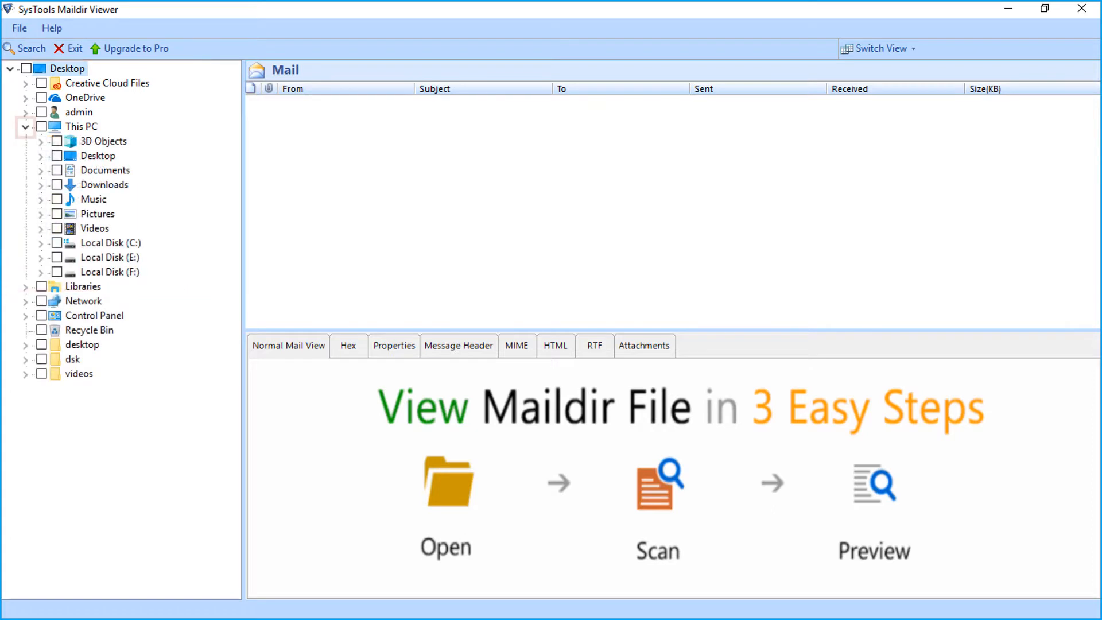
left_click(41, 257)
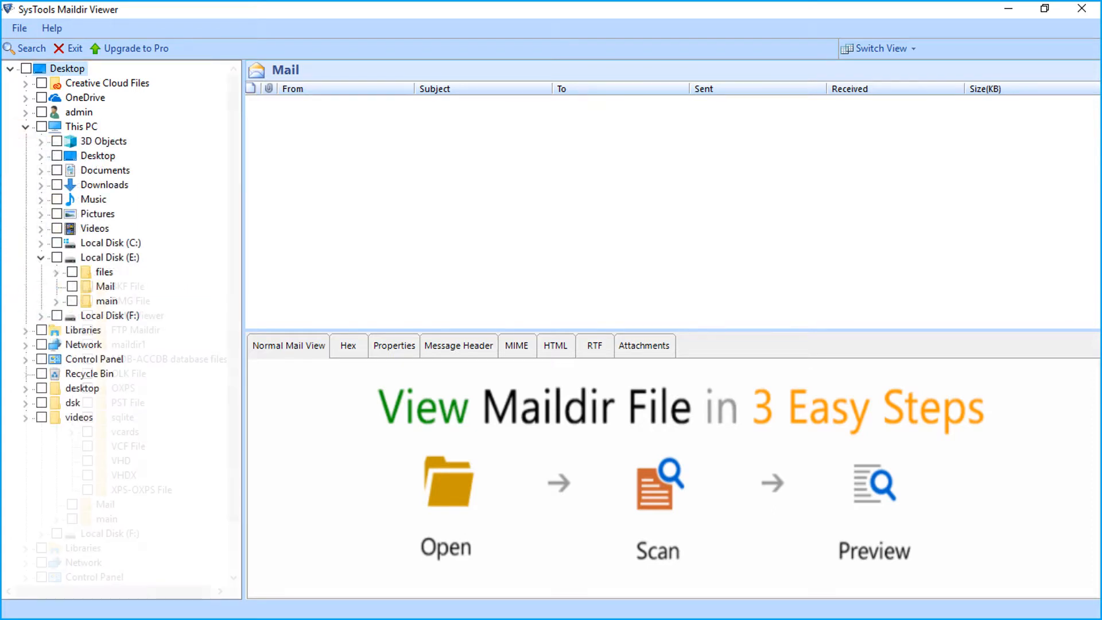
left_click(55, 272)
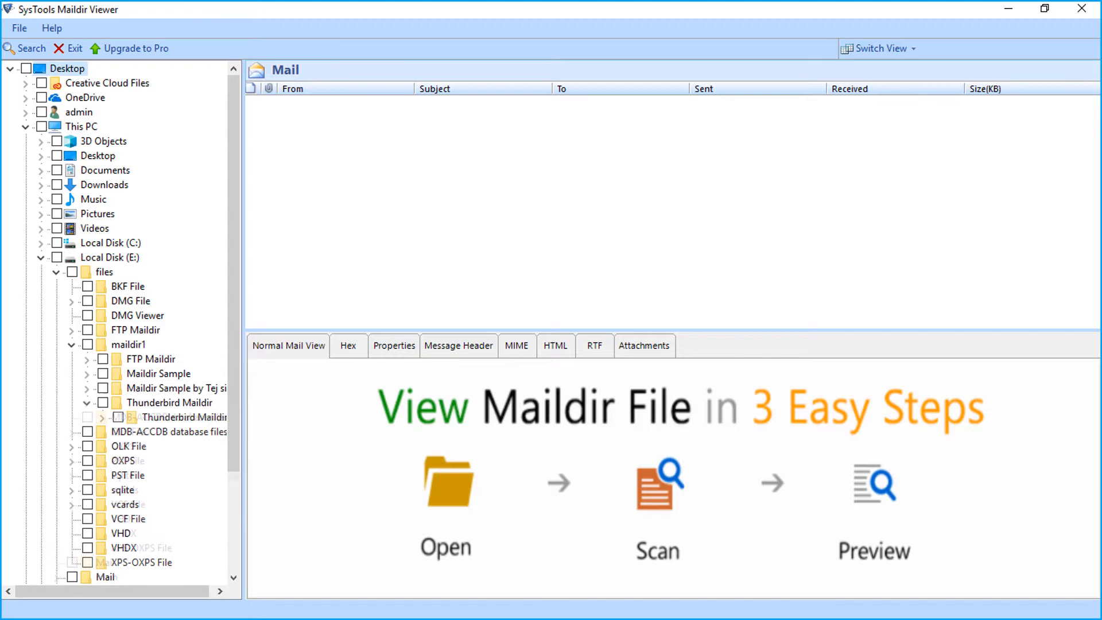
left_click(101, 416)
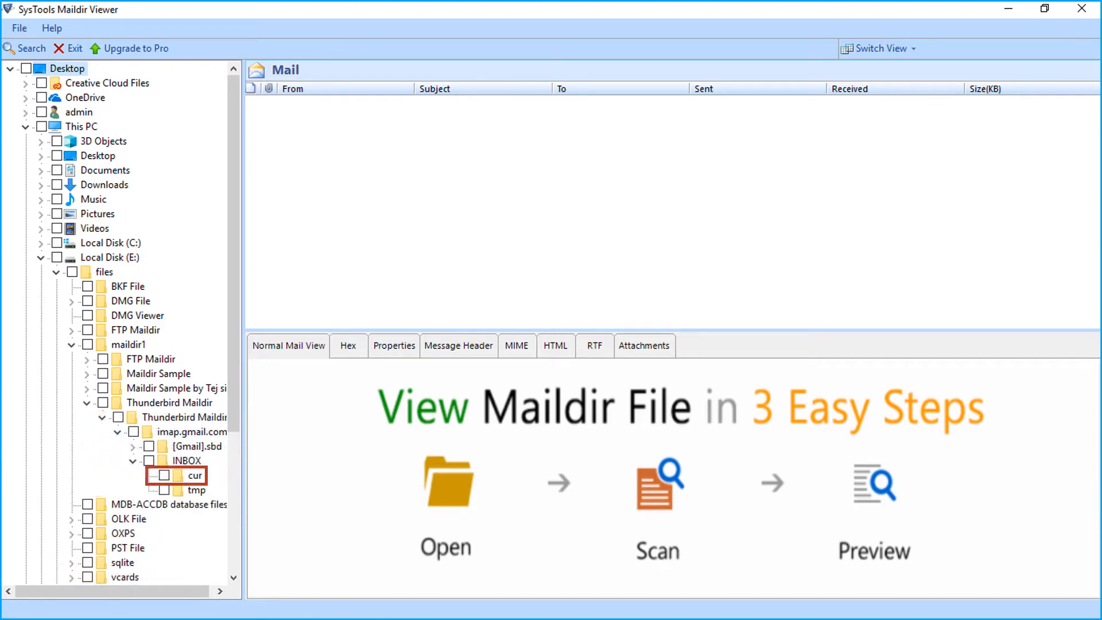
Step: Load the 677 emails from INBOX cur and preview 'Your Zoho Password has been changed'
left_click(195, 475)
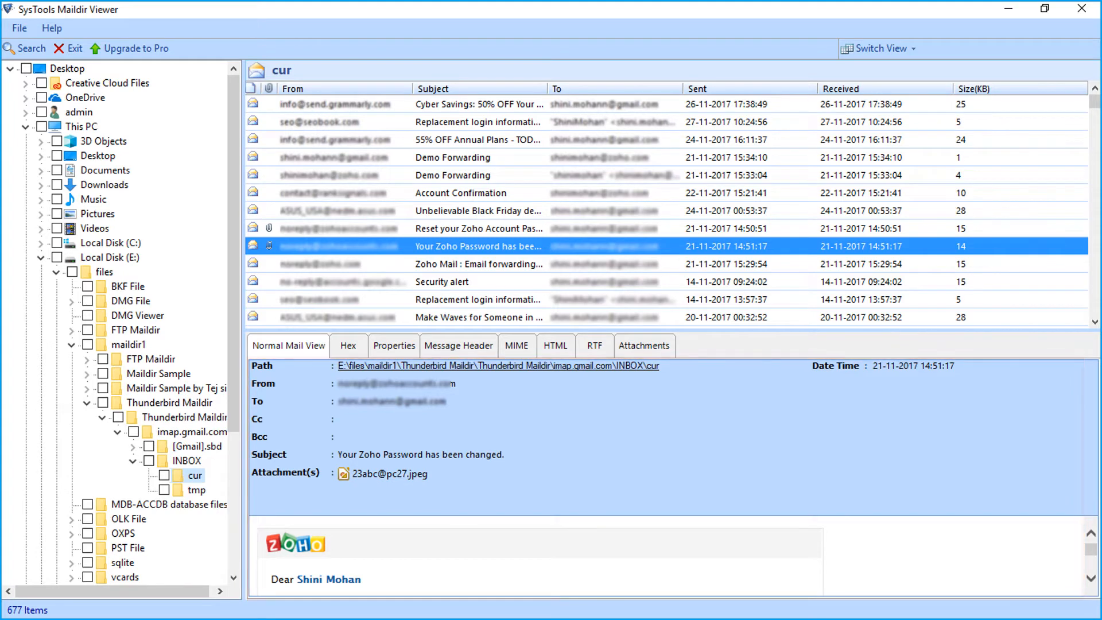
left_click(263, 384)
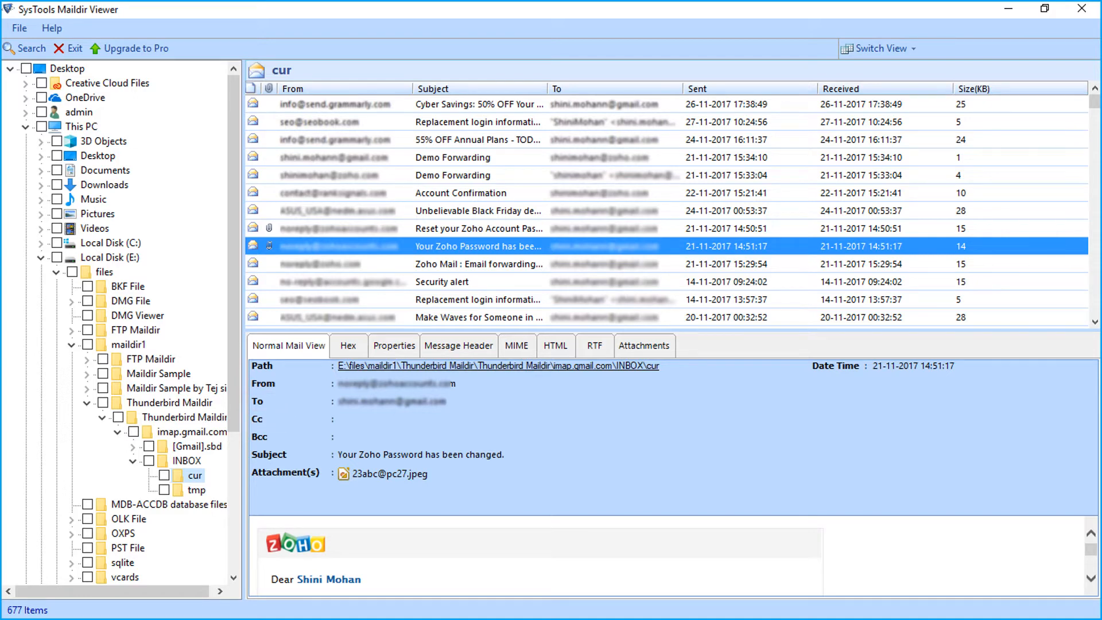
Step: View the Zoho email as a hex dump, then its properties, then its message header
left_click(348, 345)
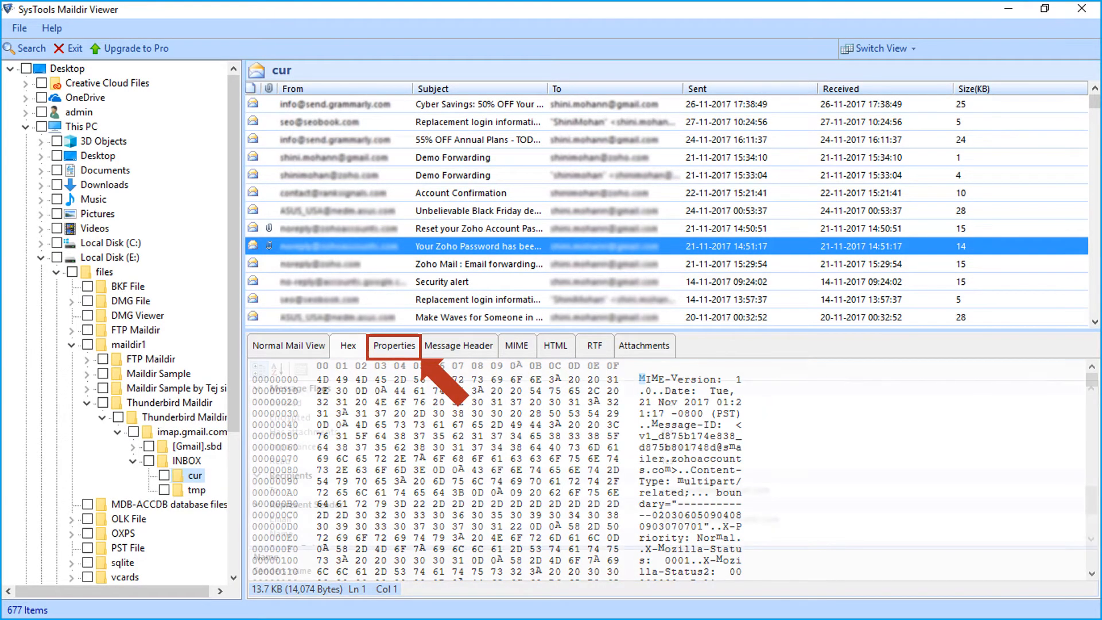
left_click(394, 345)
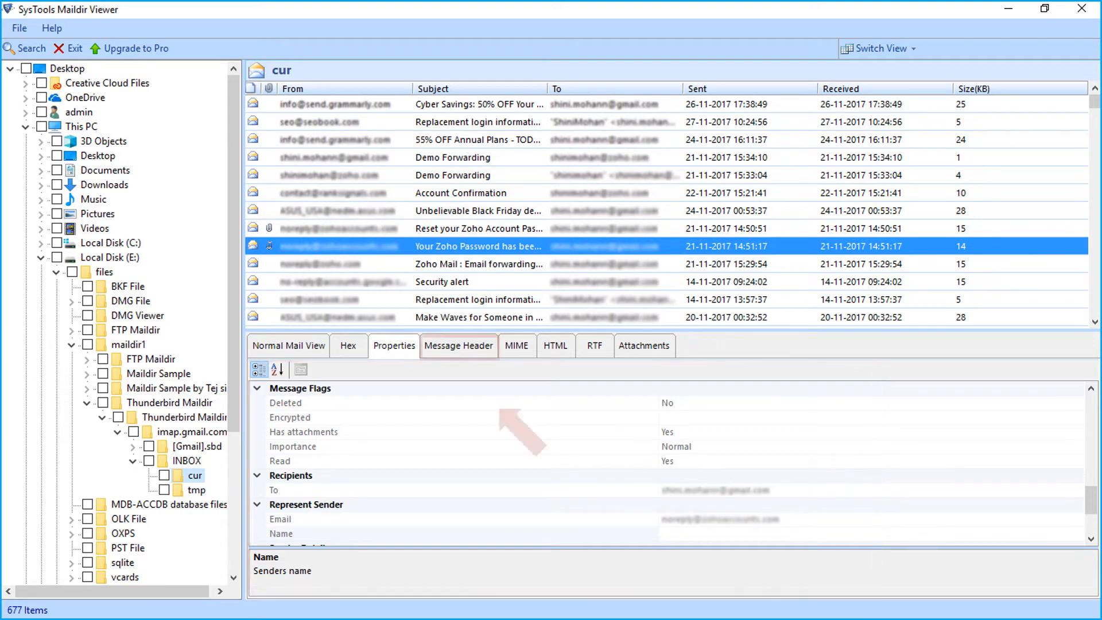
left_click(458, 345)
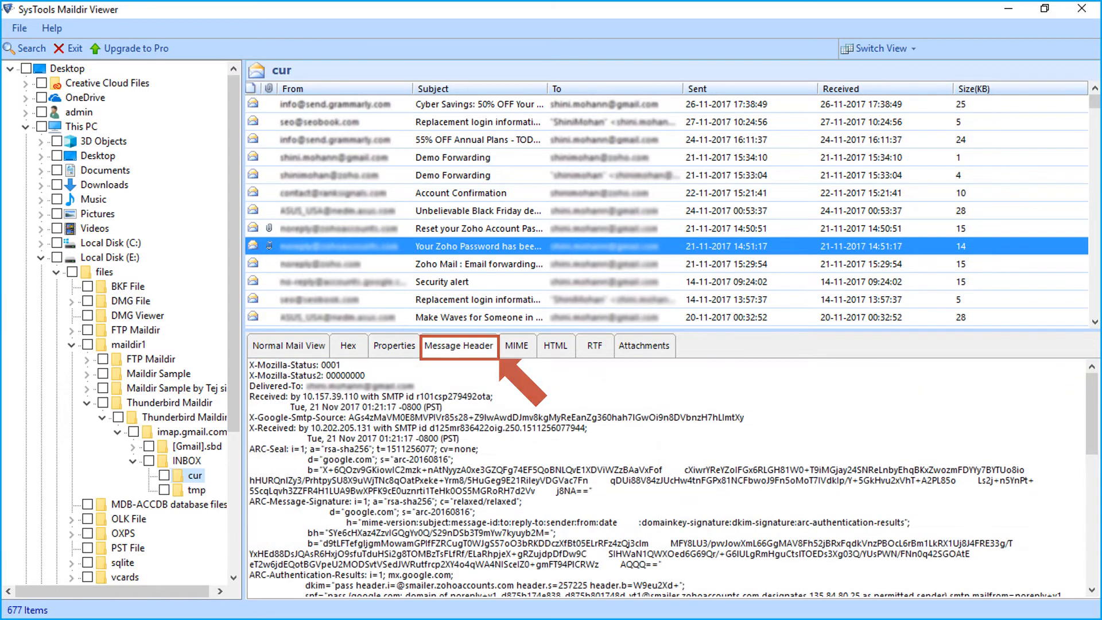
left_click(458, 345)
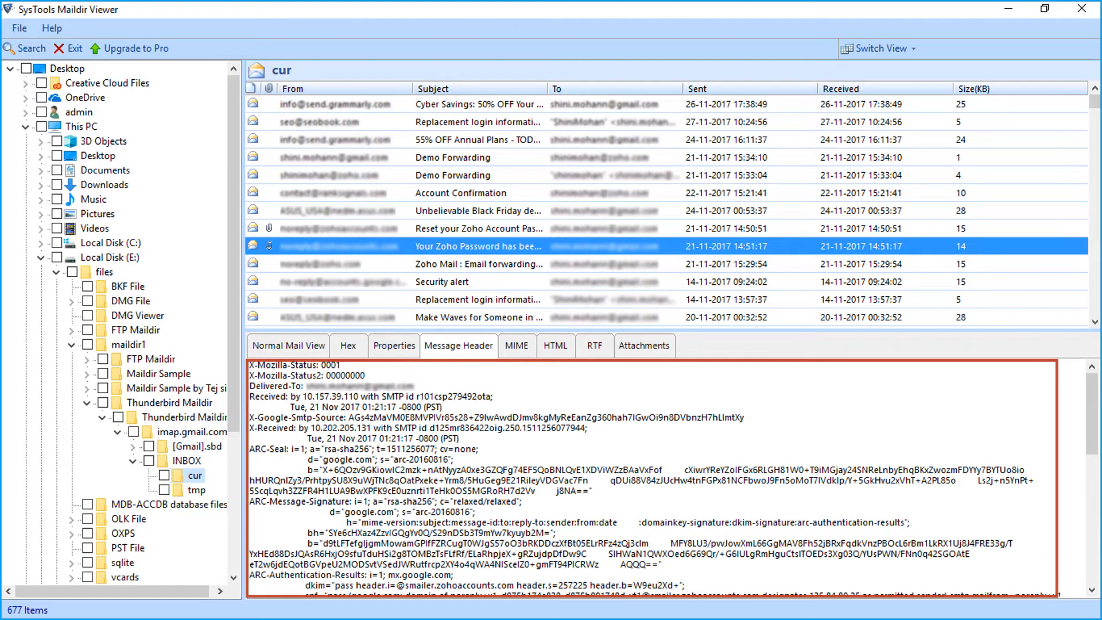
Step: View the Zoho email's MIME source, then HTML code, then RTF body
left_click(516, 345)
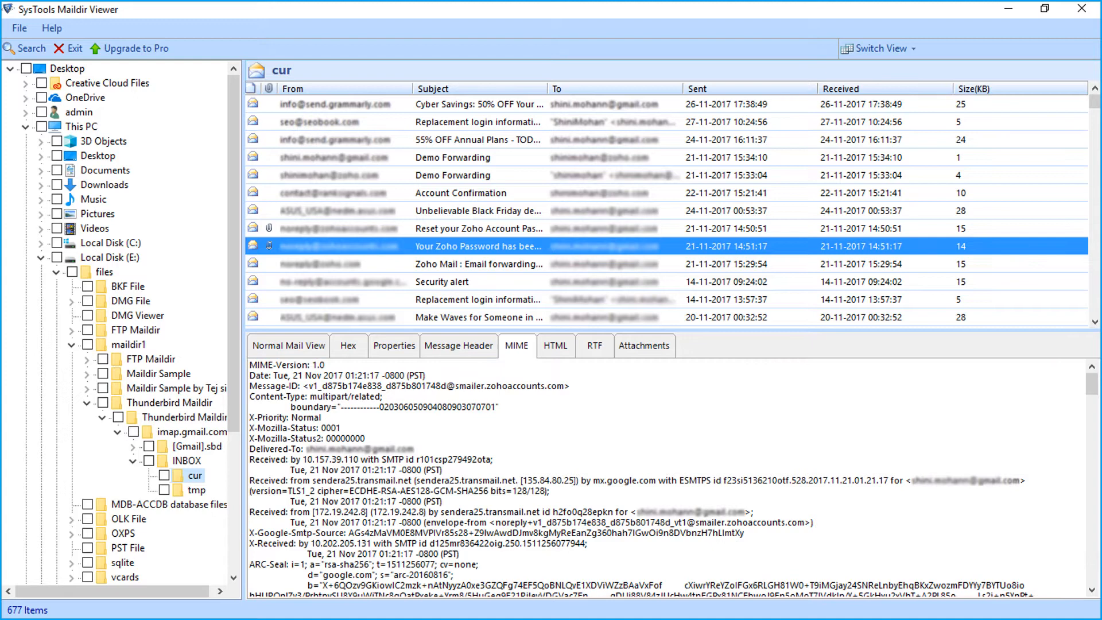
left_click(555, 345)
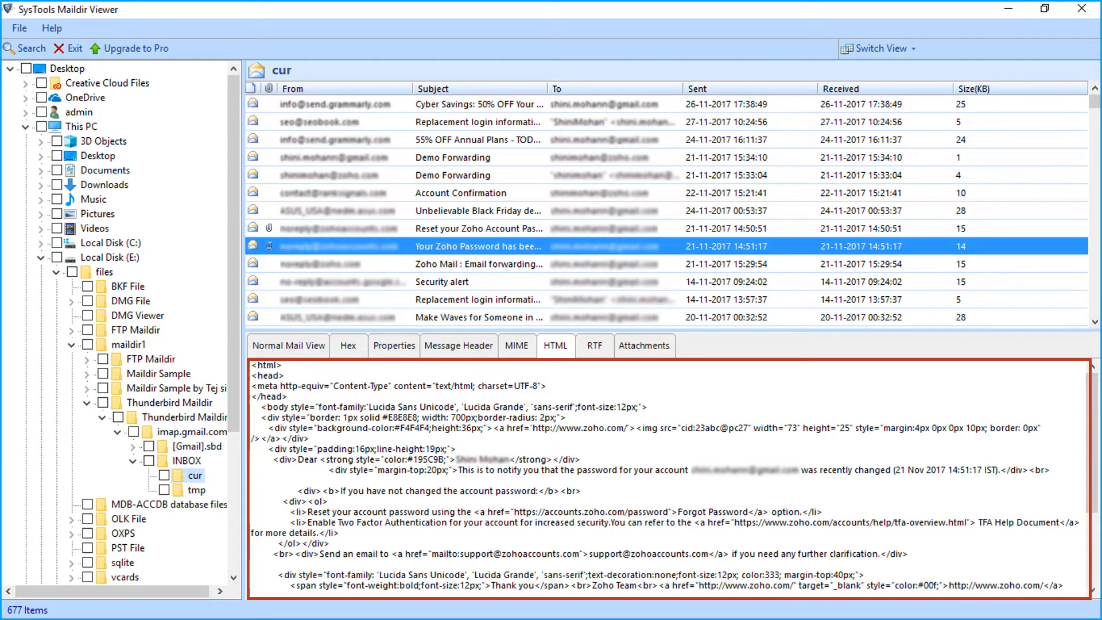
left_click(594, 345)
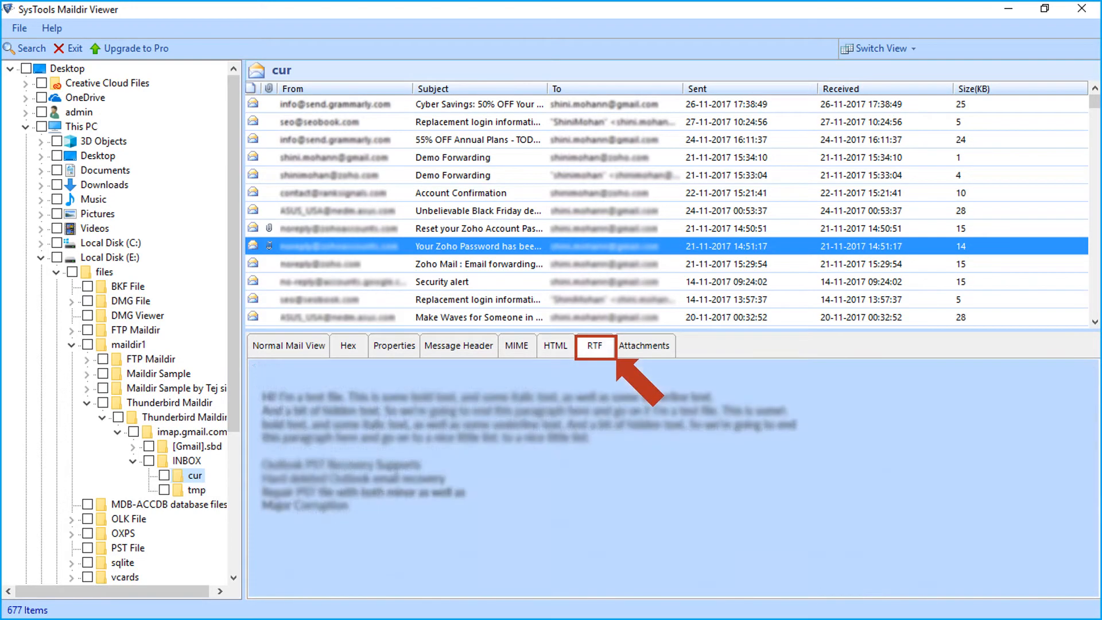
left_click(594, 345)
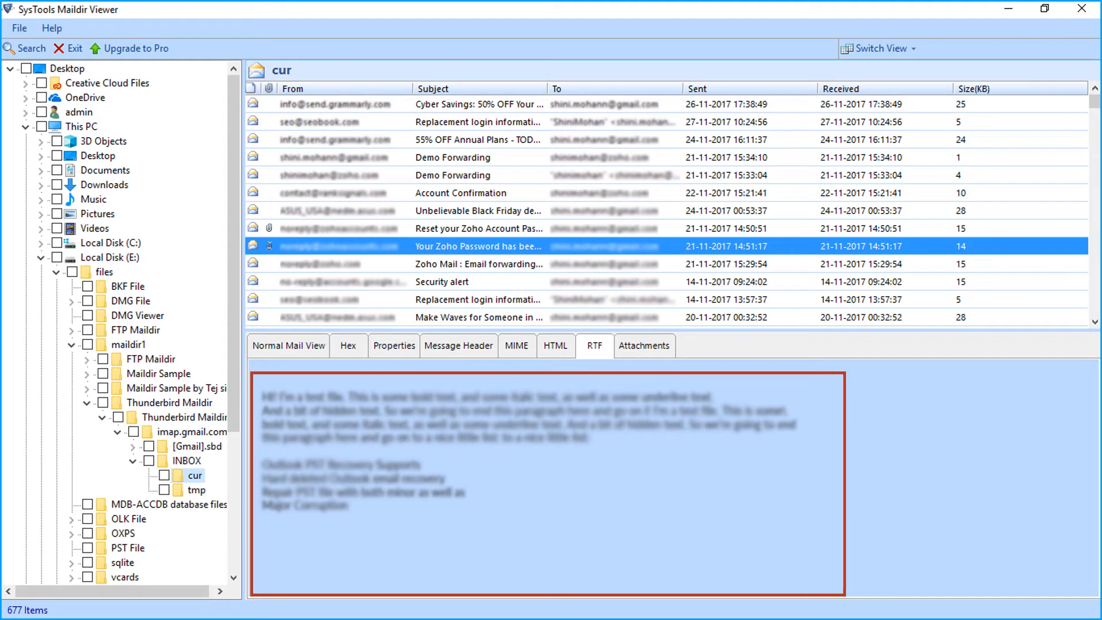
left_click(644, 345)
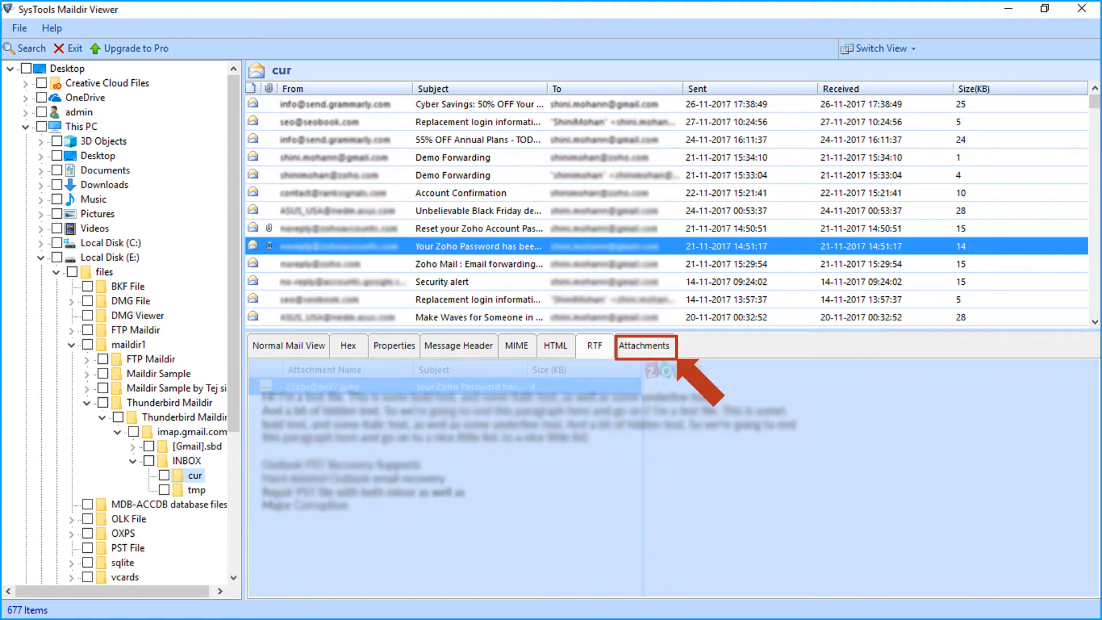
left_click(644, 345)
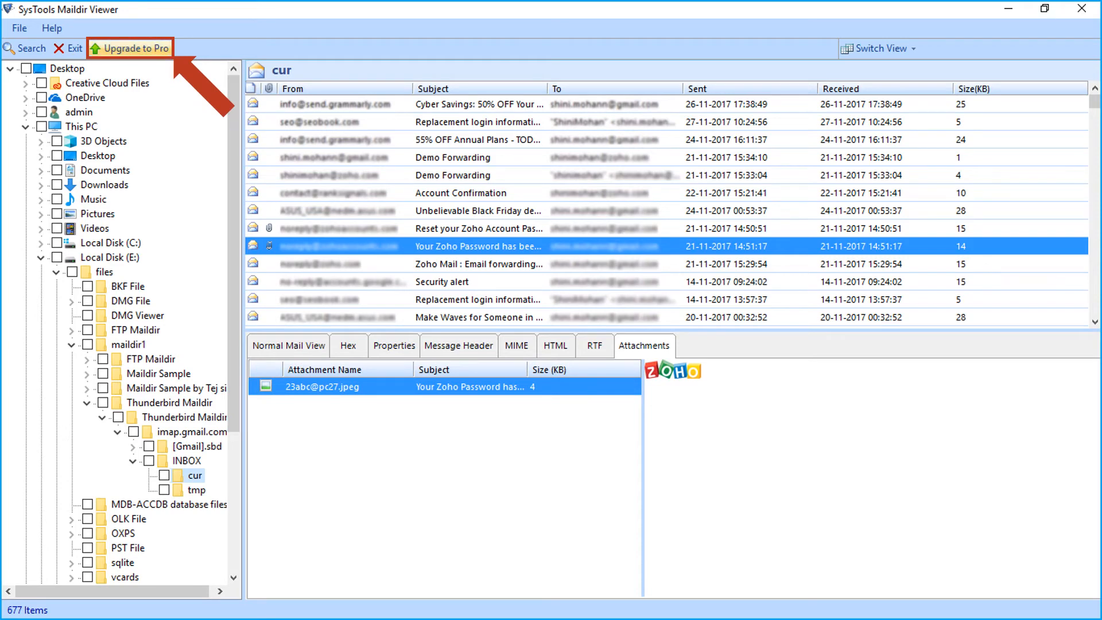
Step: Select Upgrade to Pro to see other SysTools products
left_click(129, 47)
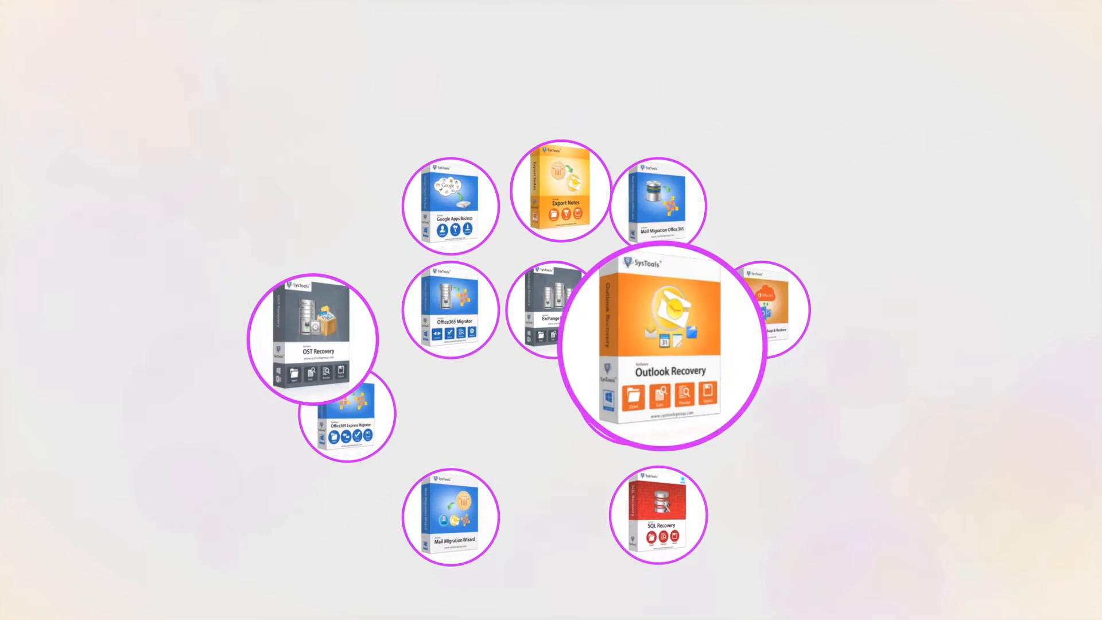